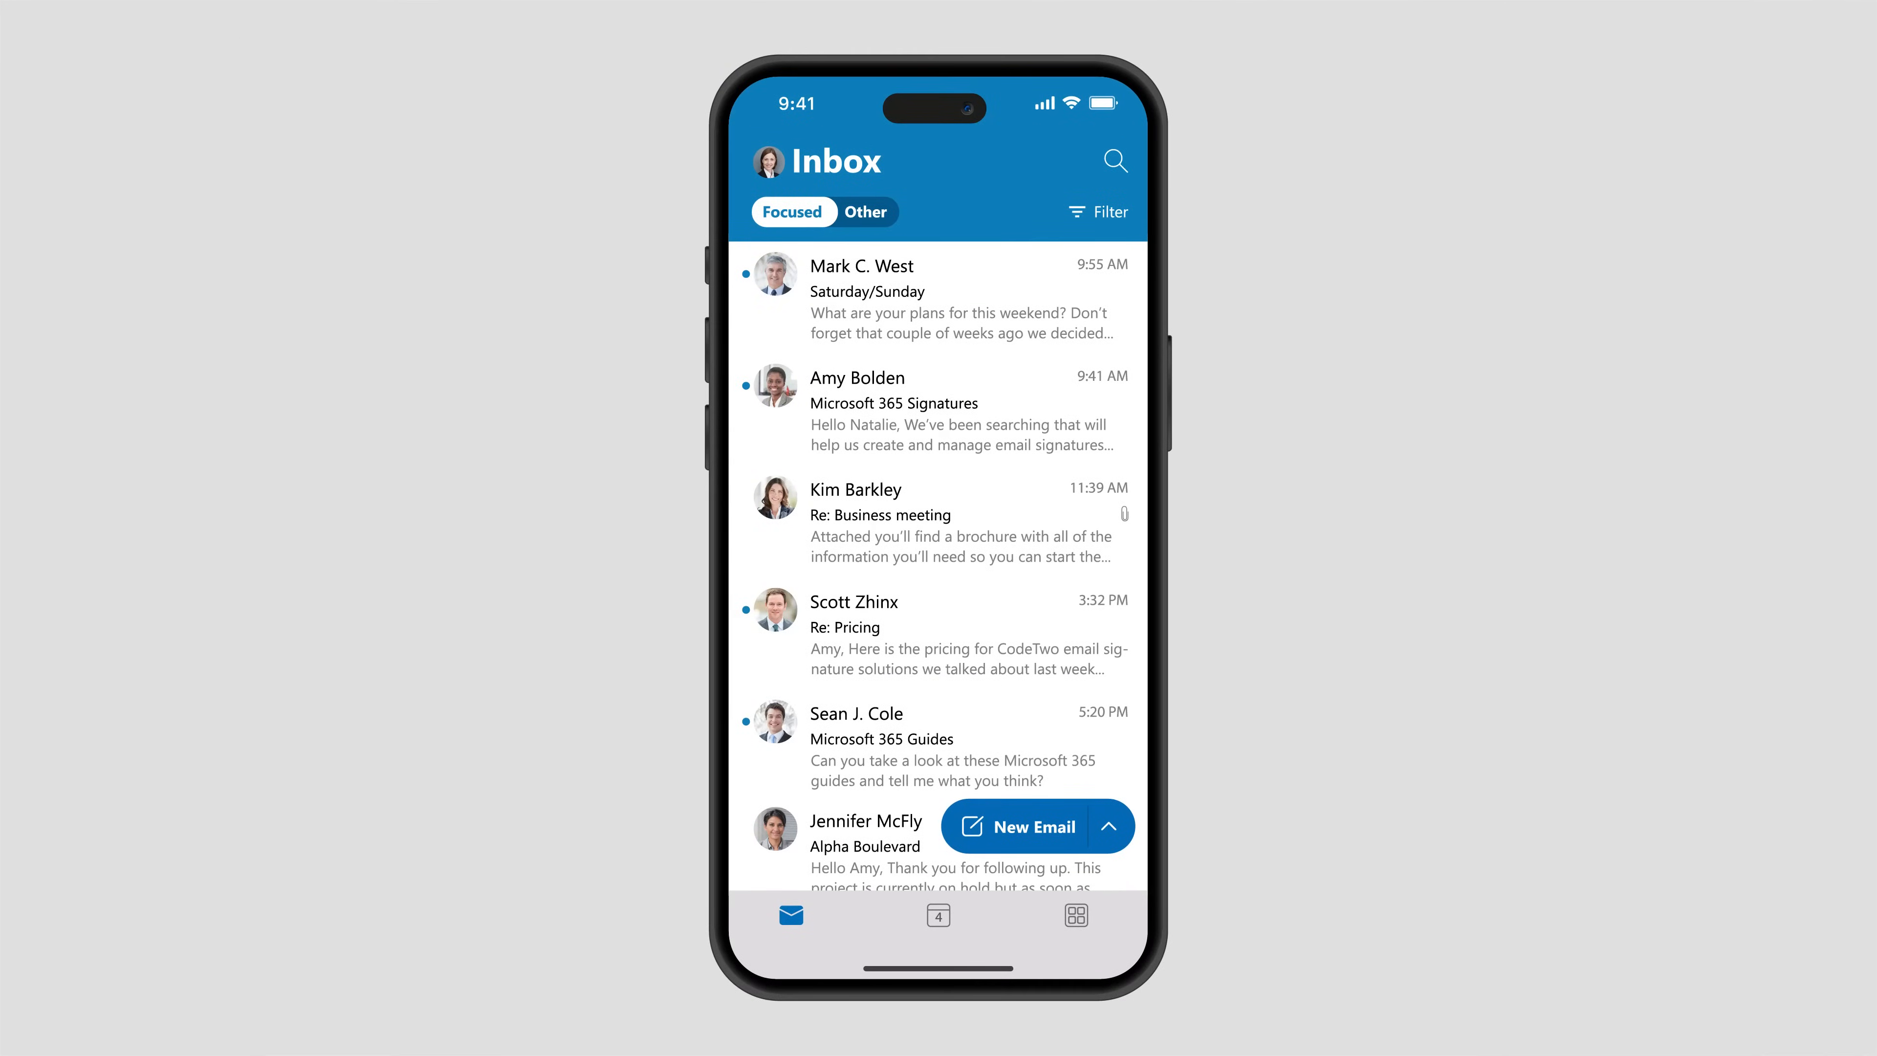
# - Reach the Contoso tenant's Outlook add-in settings under Feature Settings
pyautogui.click(1018, 826)
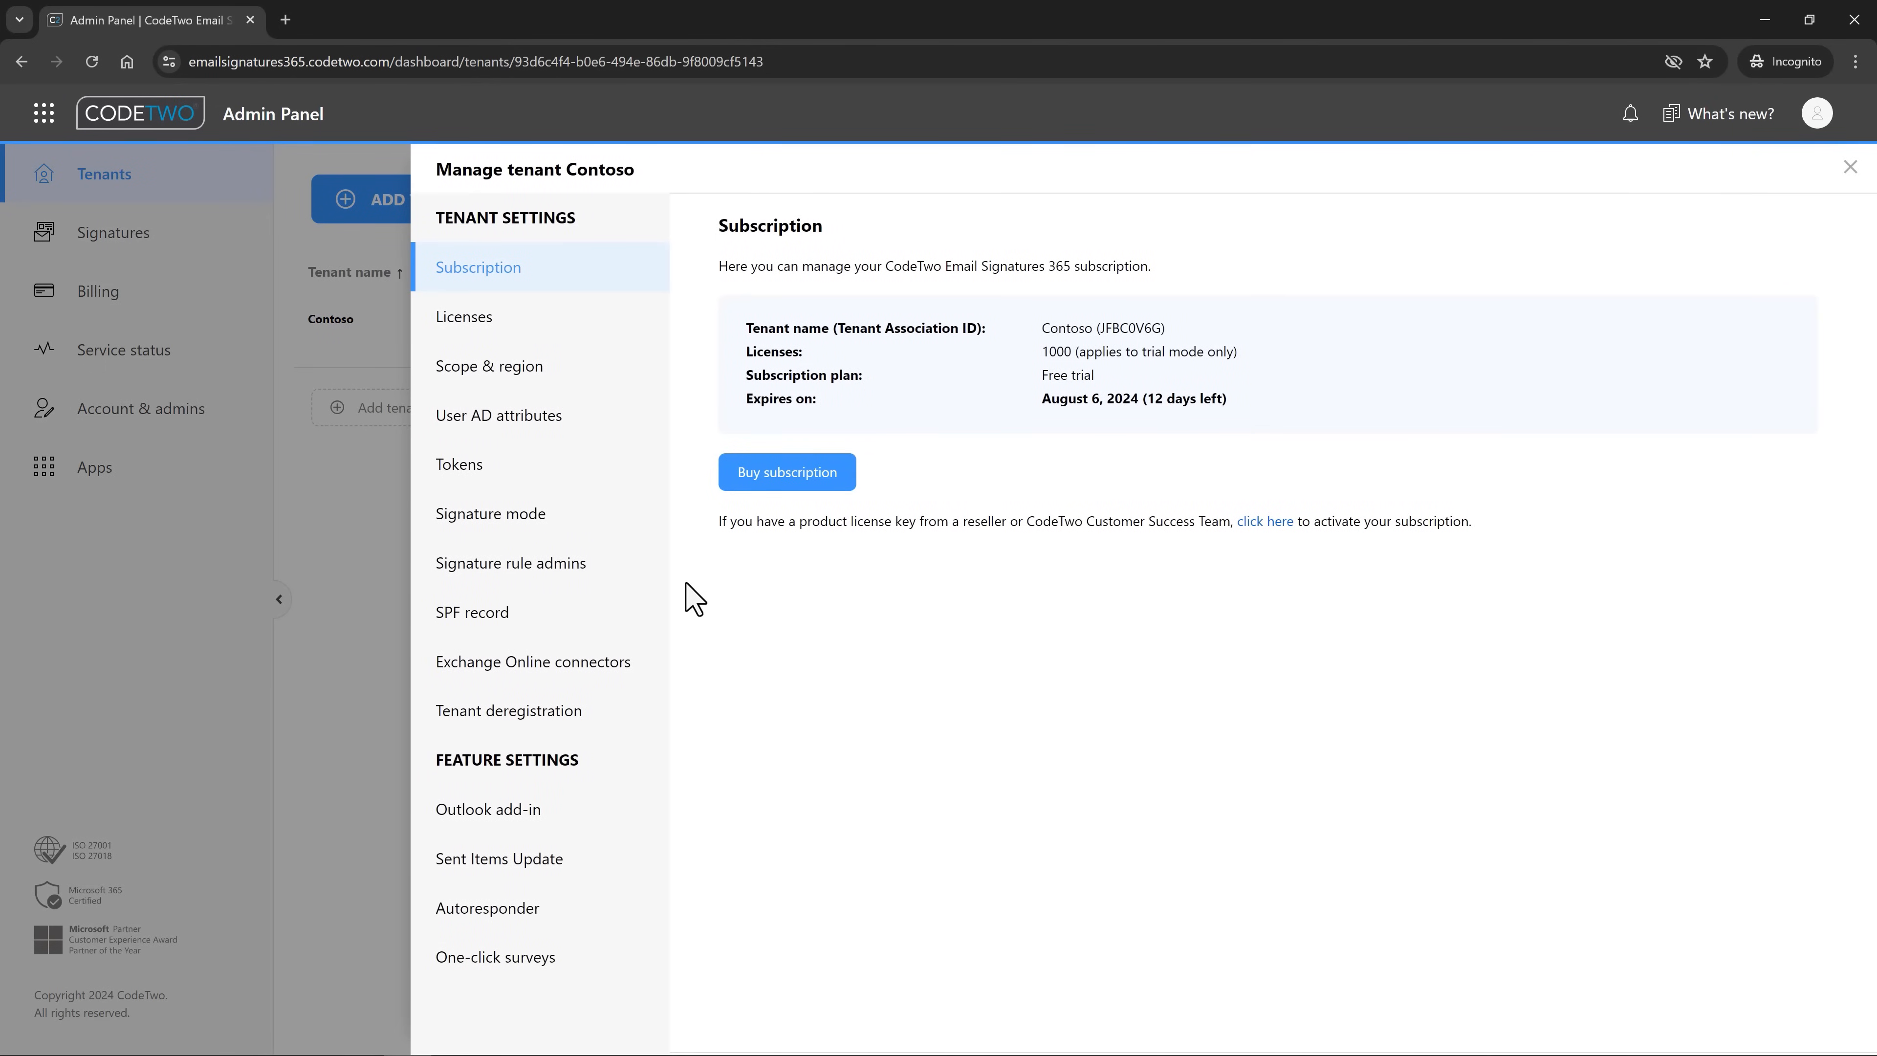
pyautogui.click(487, 810)
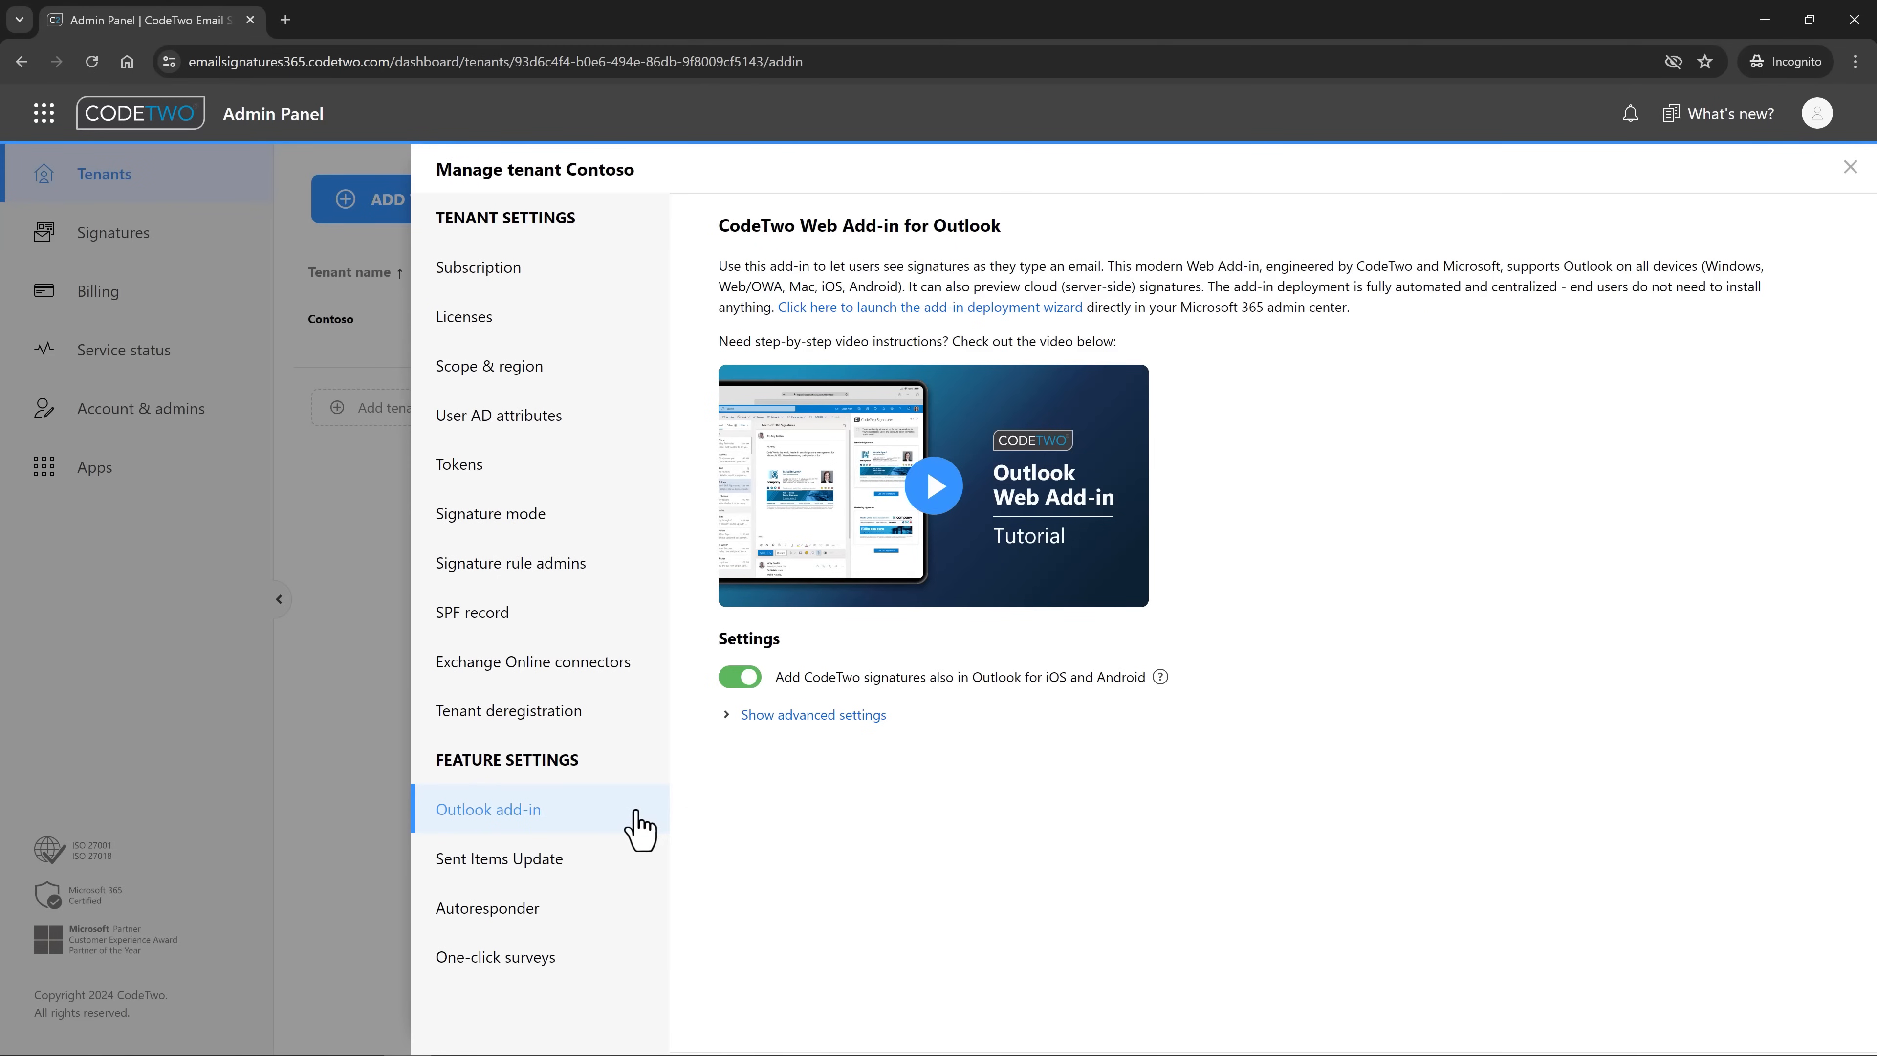
pyautogui.click(490, 513)
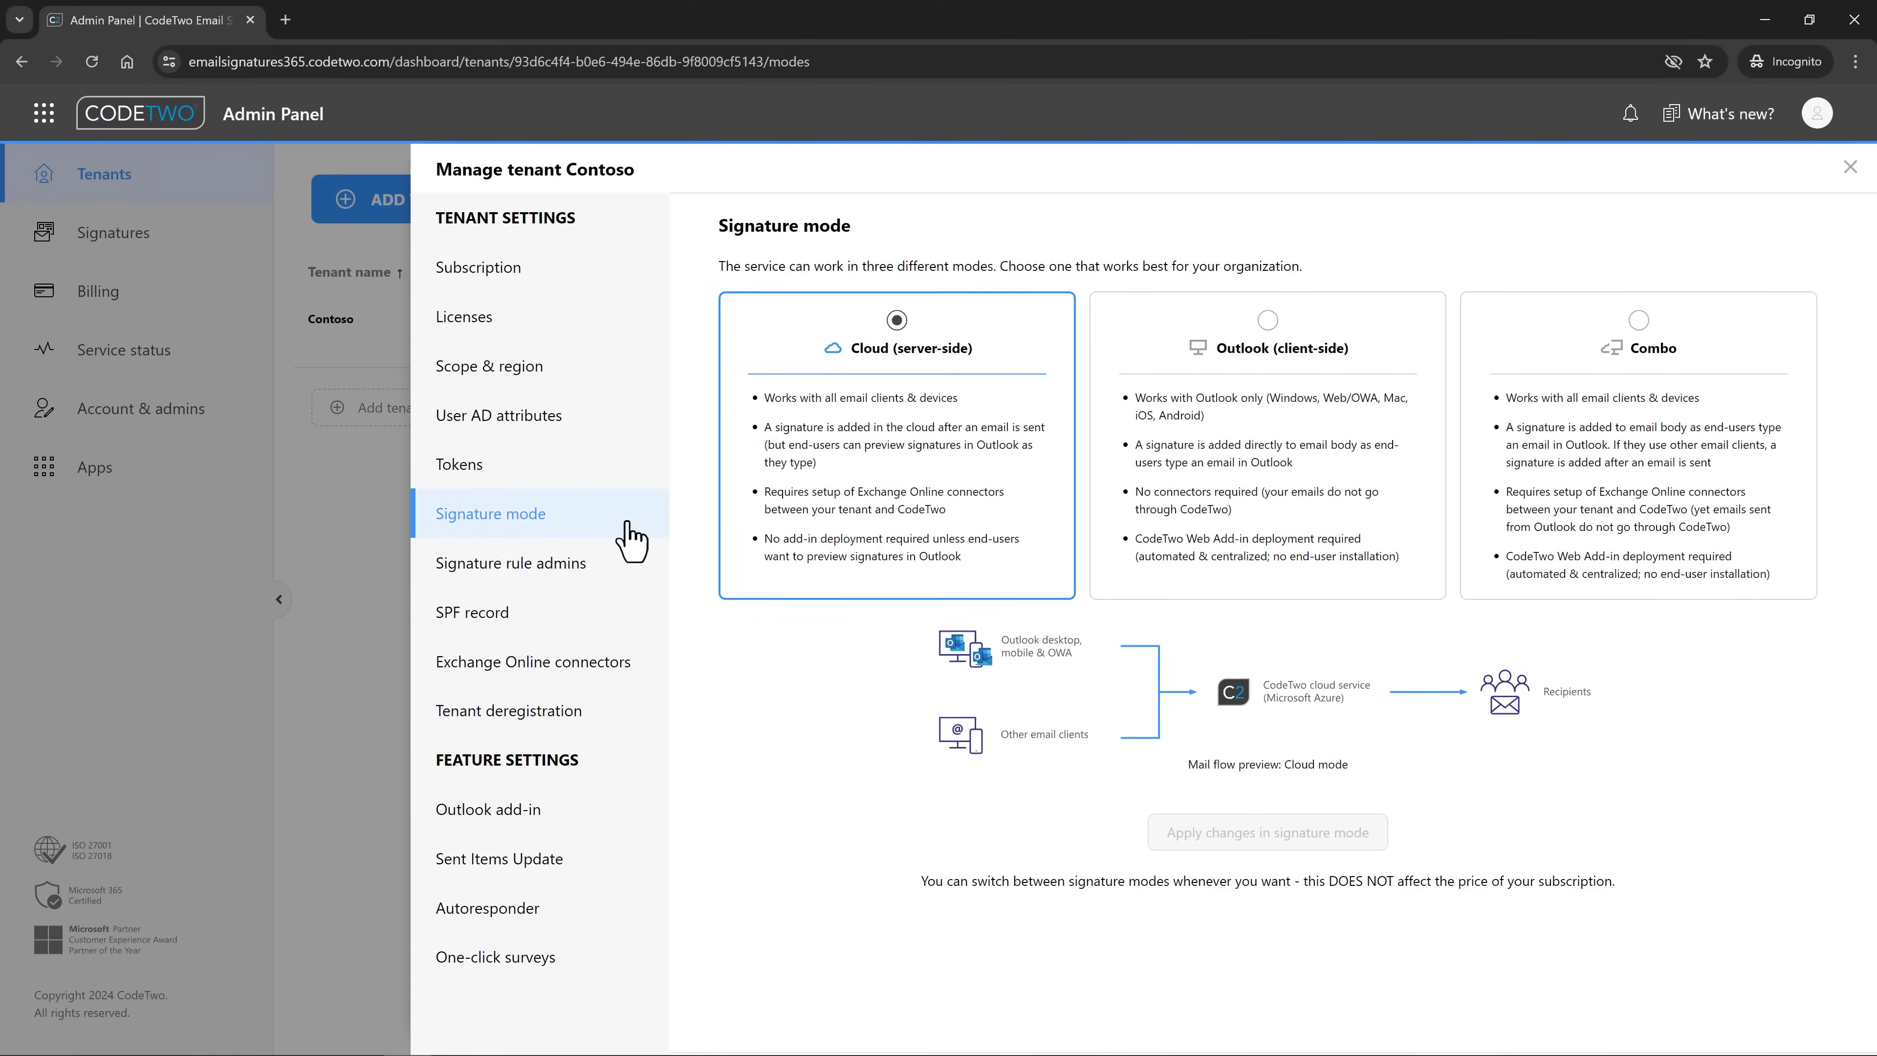
# - Change Contoso's signature mode from Cloud (server-side) to Combo and apply it
pyautogui.click(1637, 319)
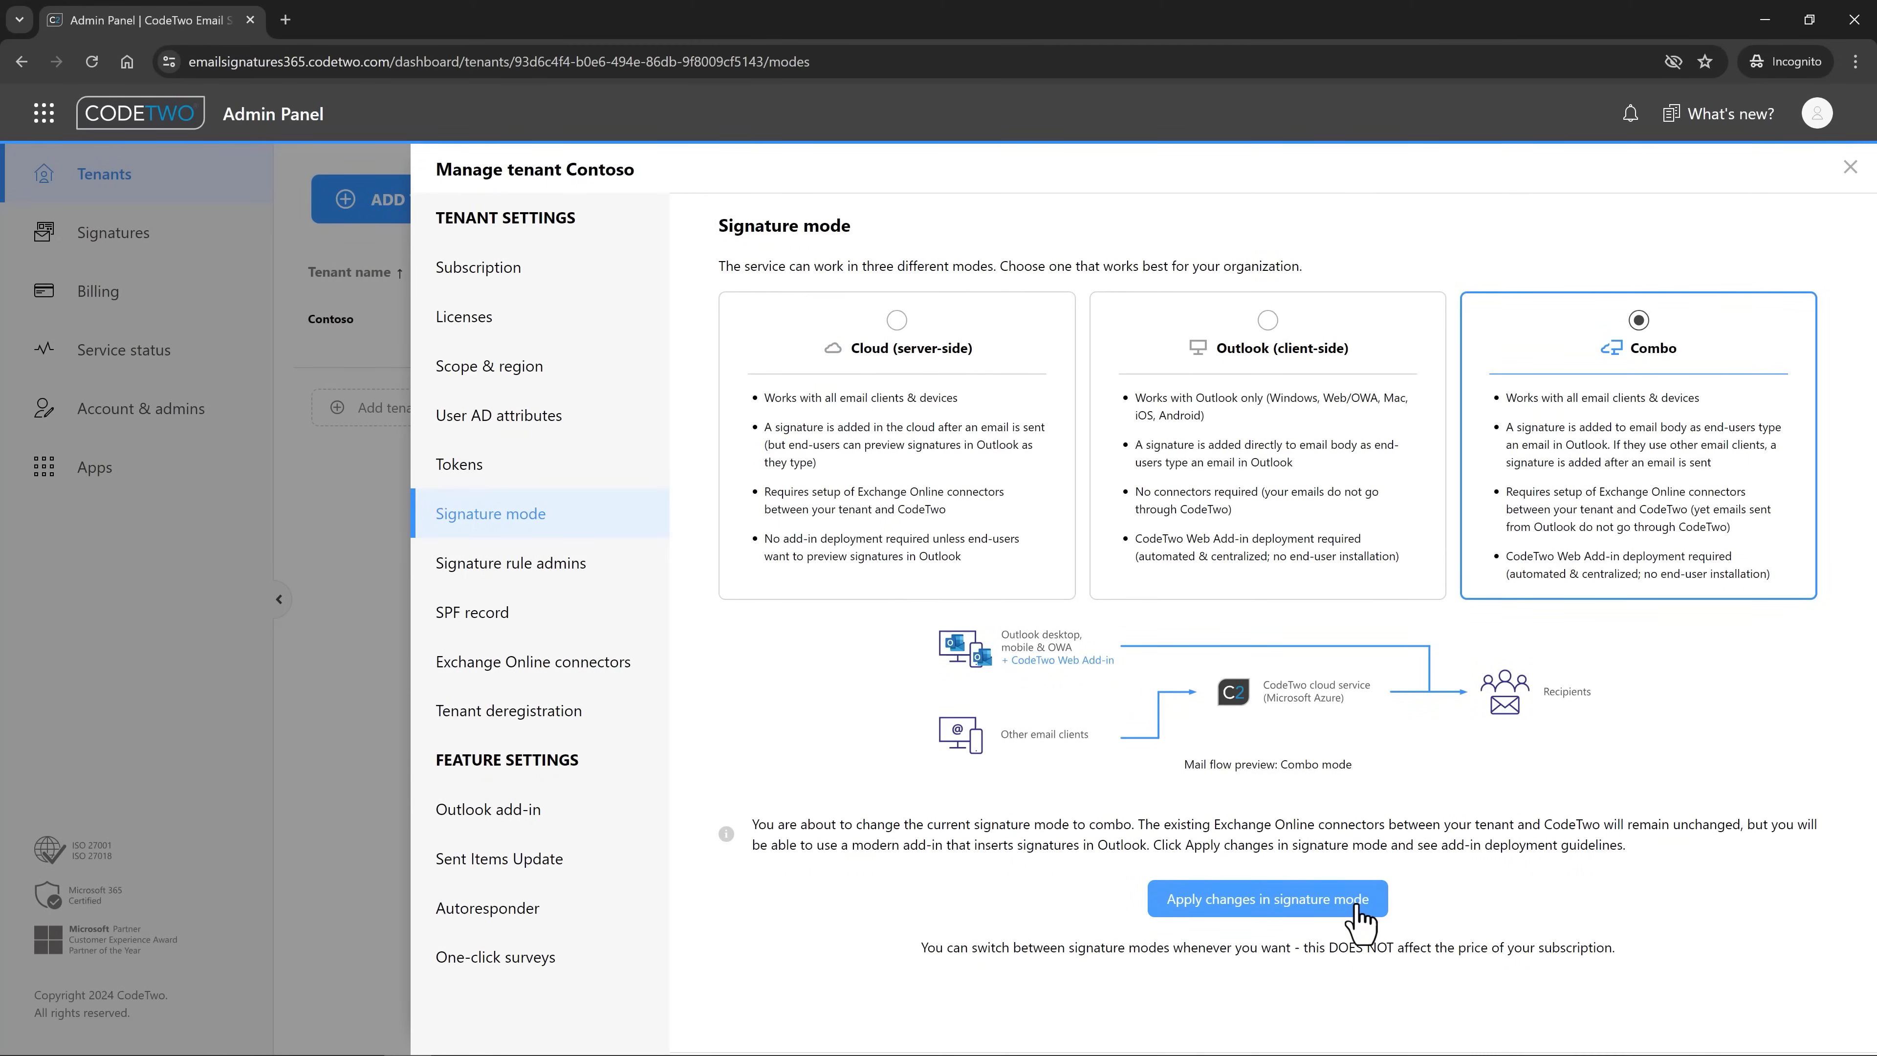
pyautogui.click(1267, 899)
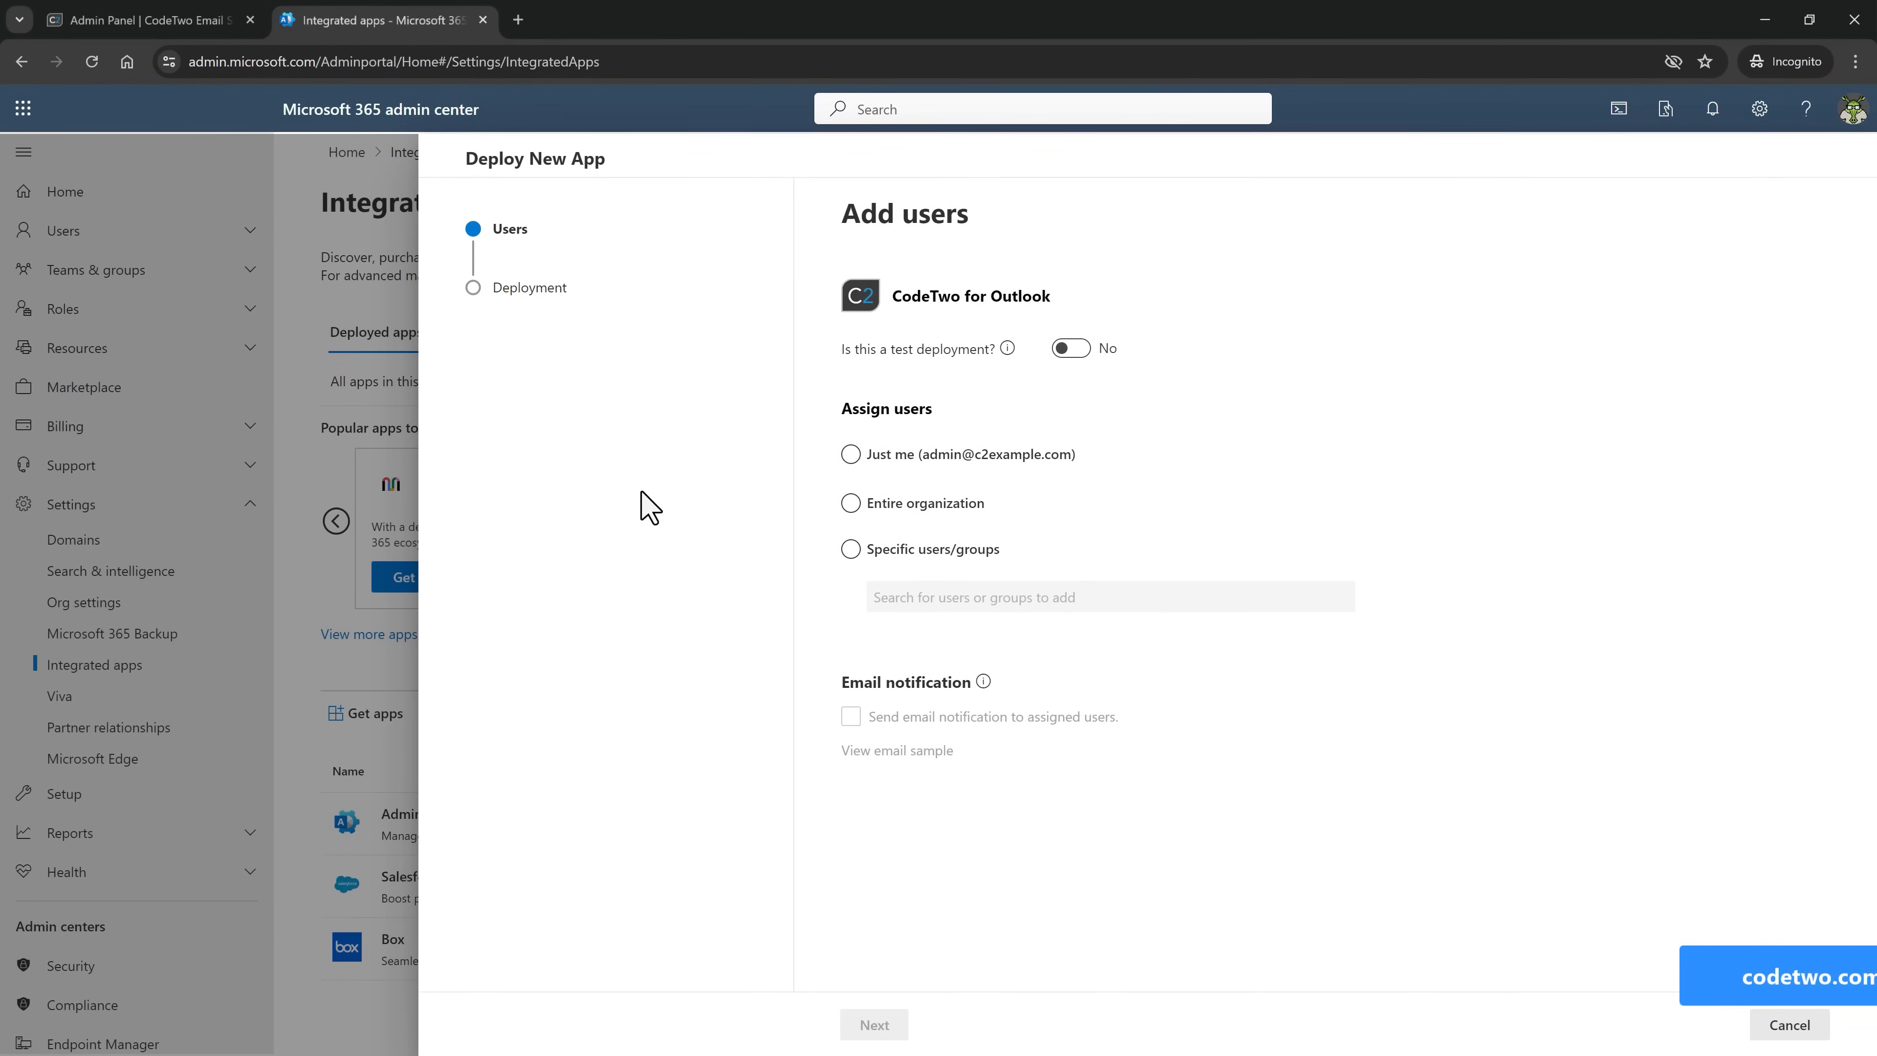
# - Assign CodeTwo for Outlook to the 'CodeTwo Outlook Add-in' group, accept permissions and deploy
pyautogui.click(852, 549)
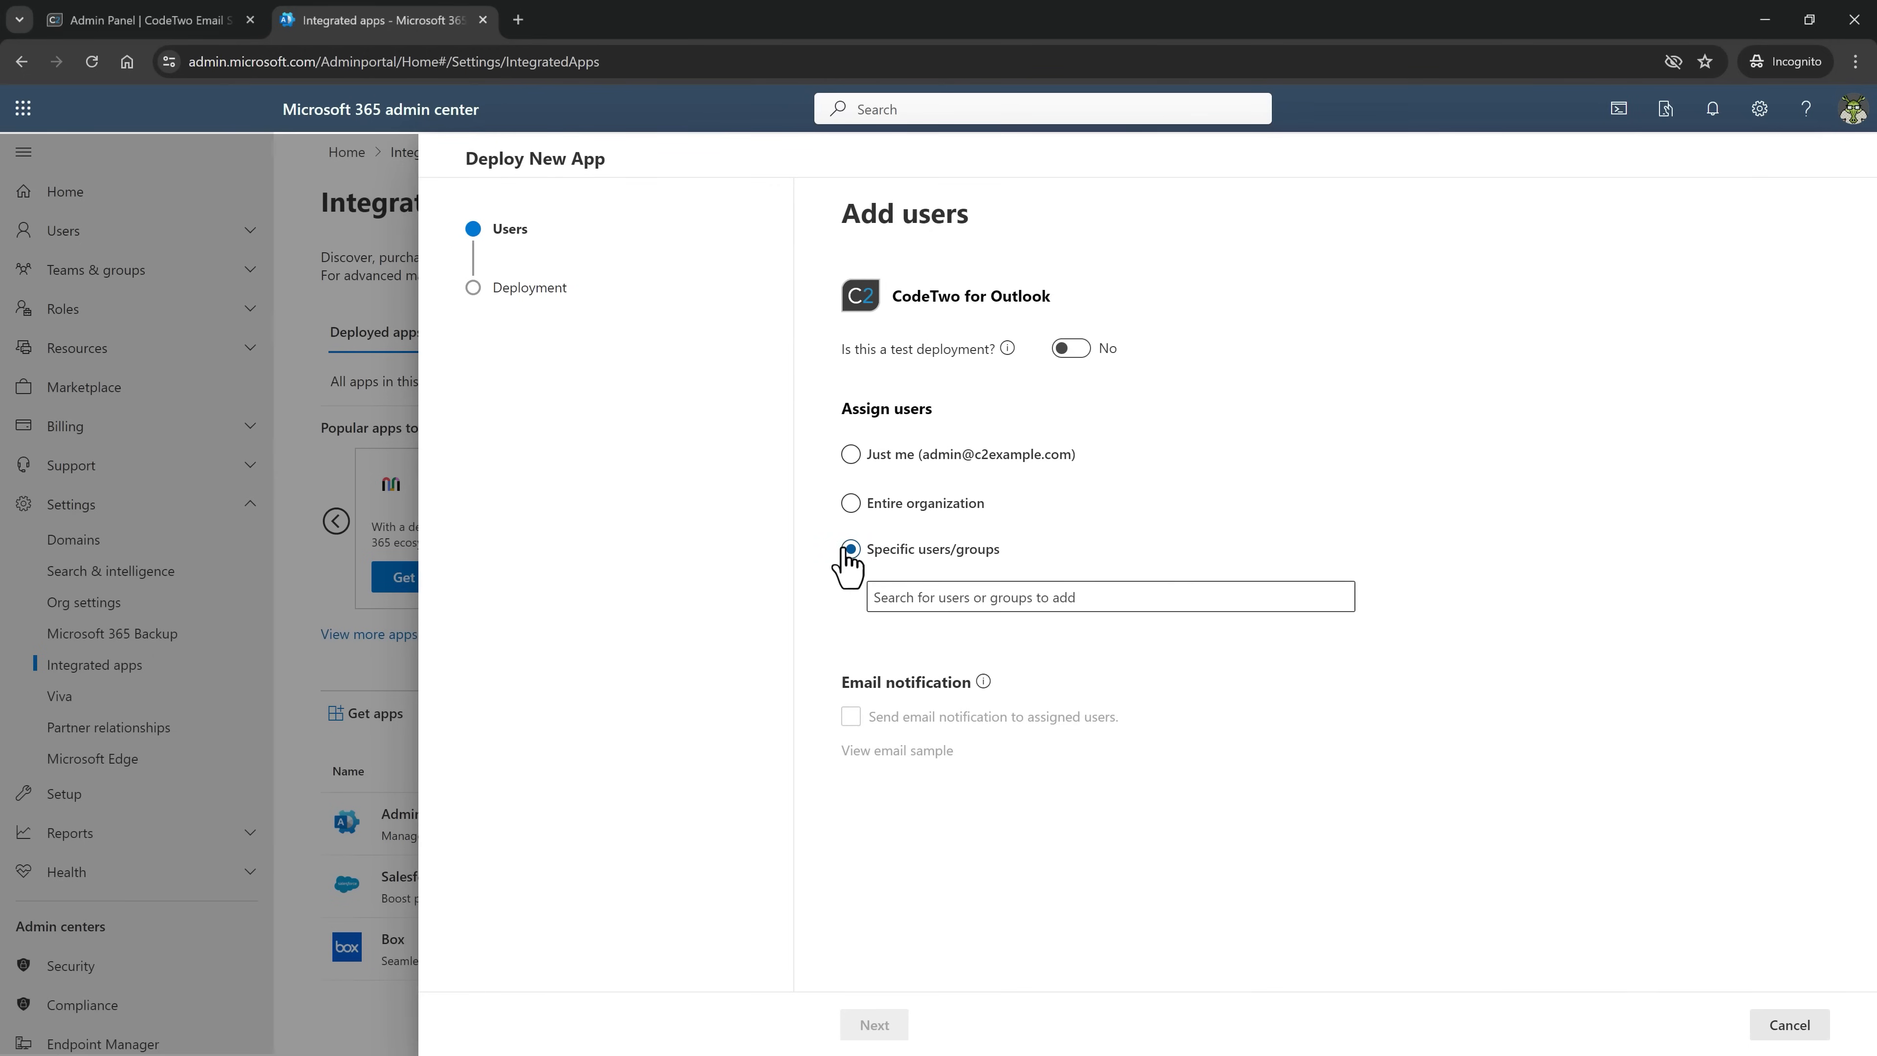
pyautogui.write('CodeTwo Outlook Add-in')
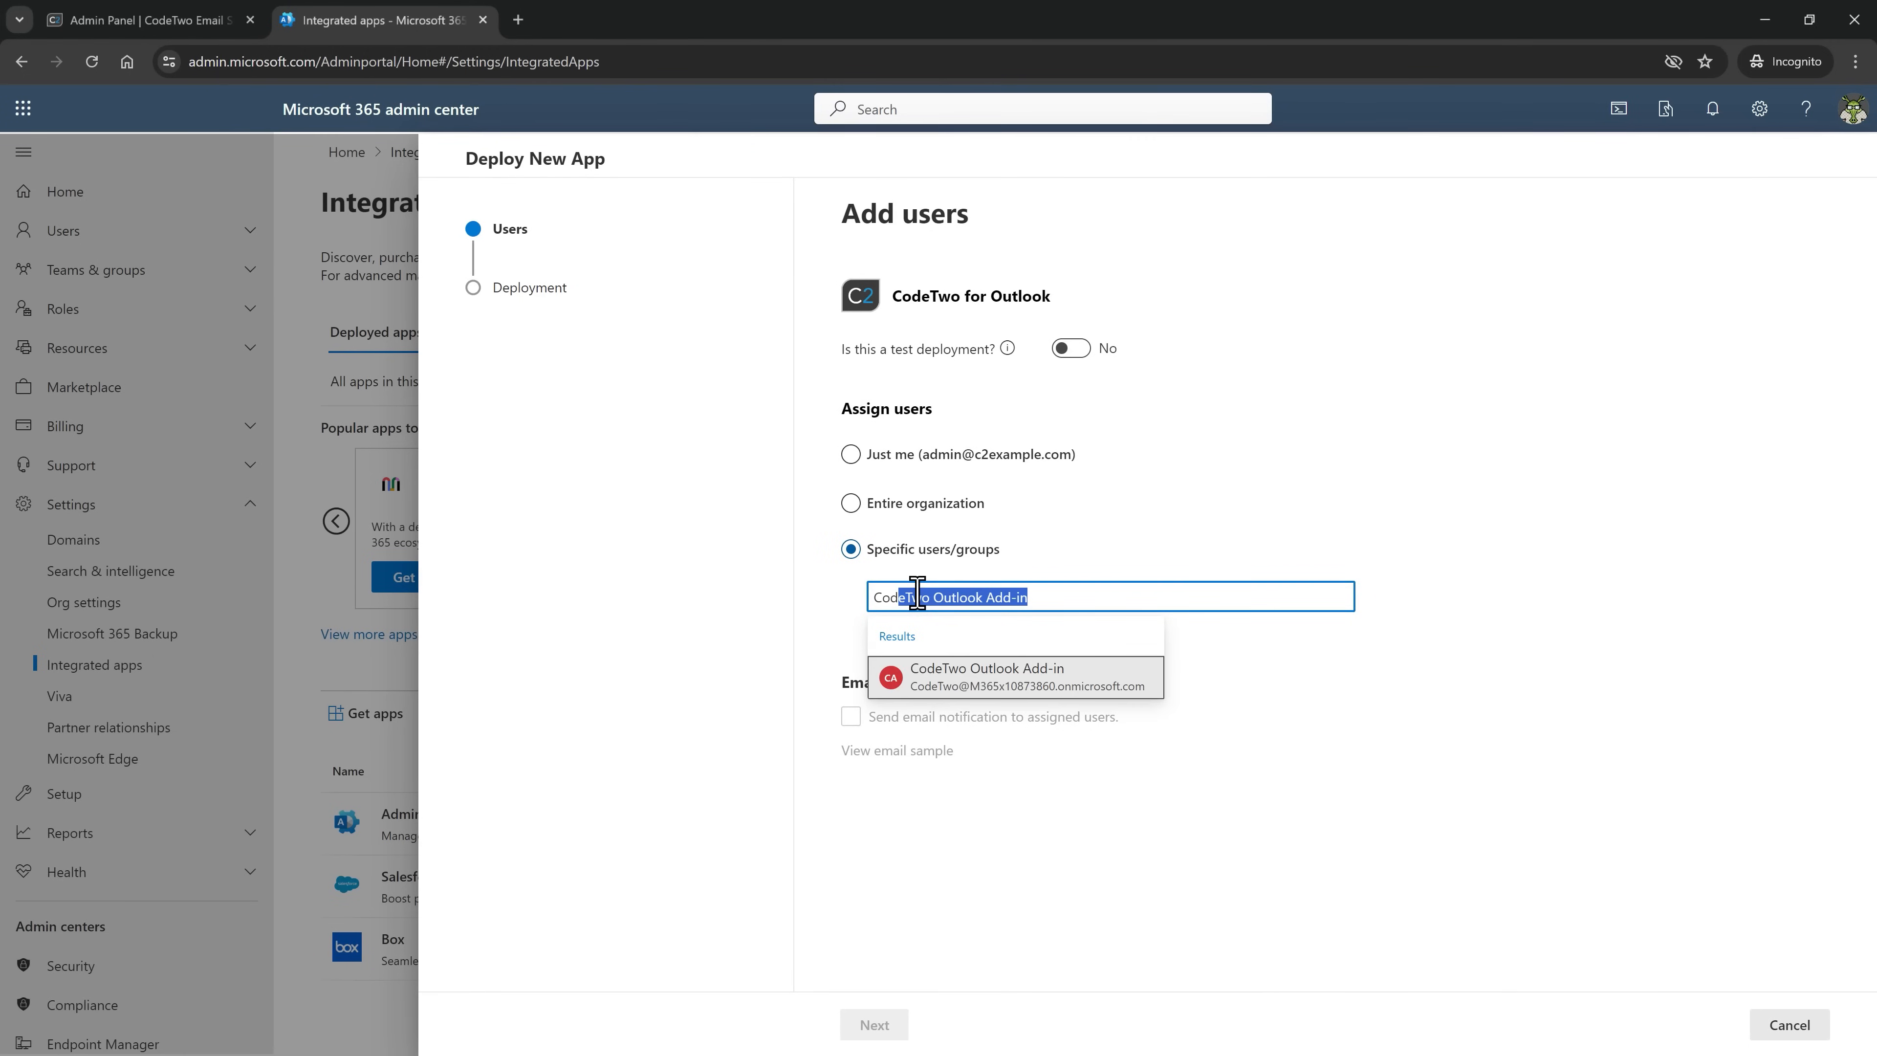
pyautogui.click(1014, 677)
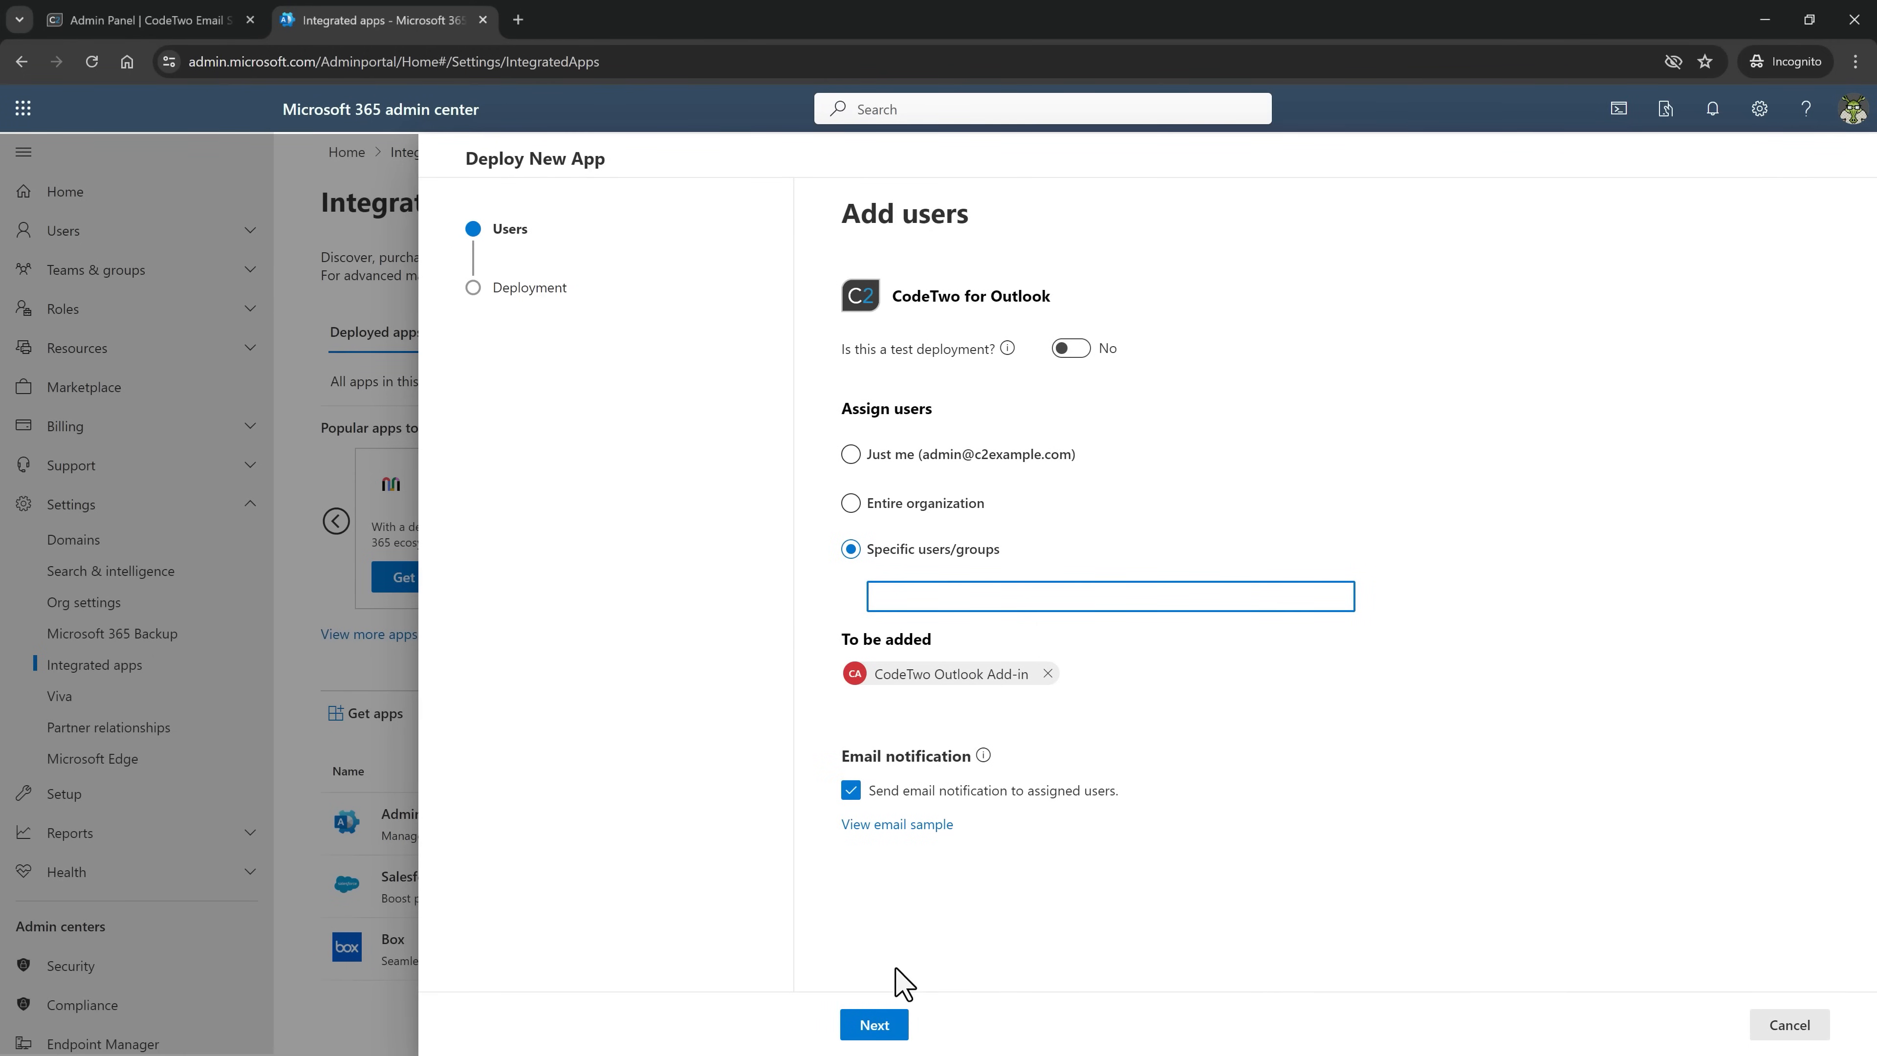
pyautogui.click(874, 1025)
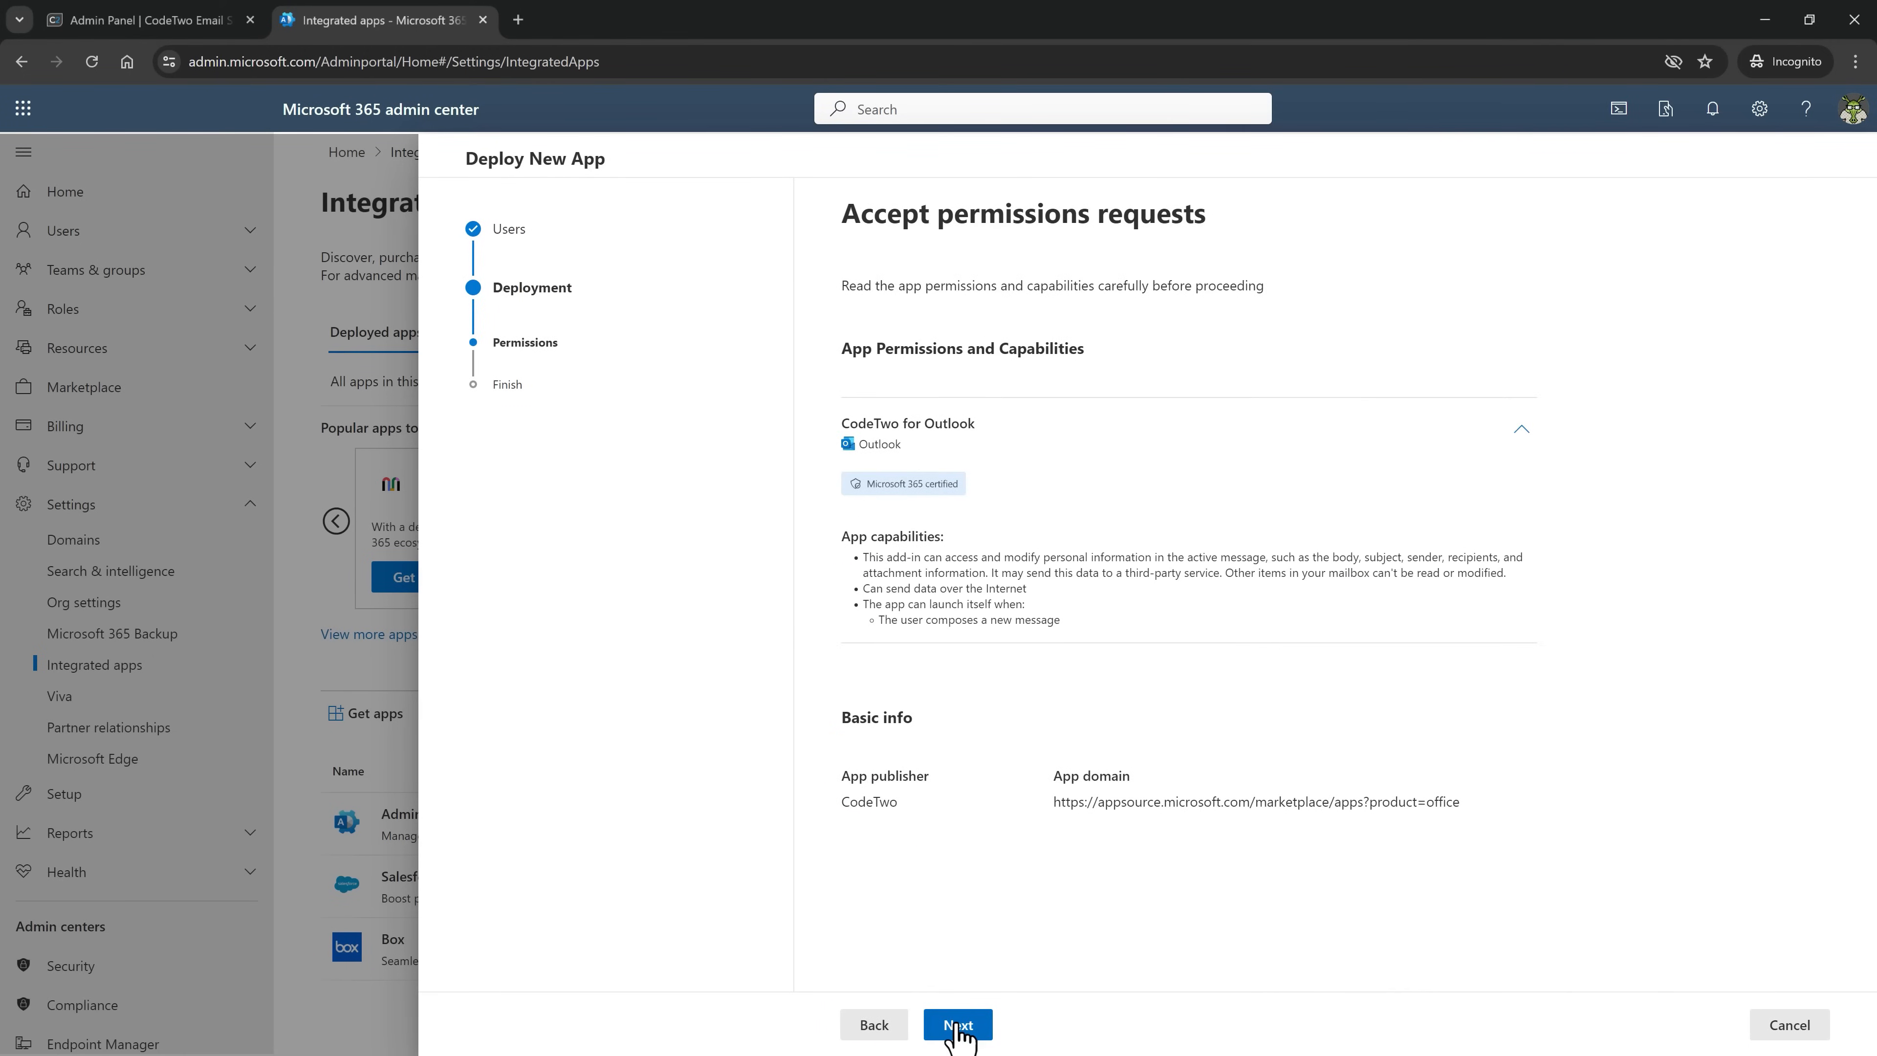
pyautogui.click(958, 1024)
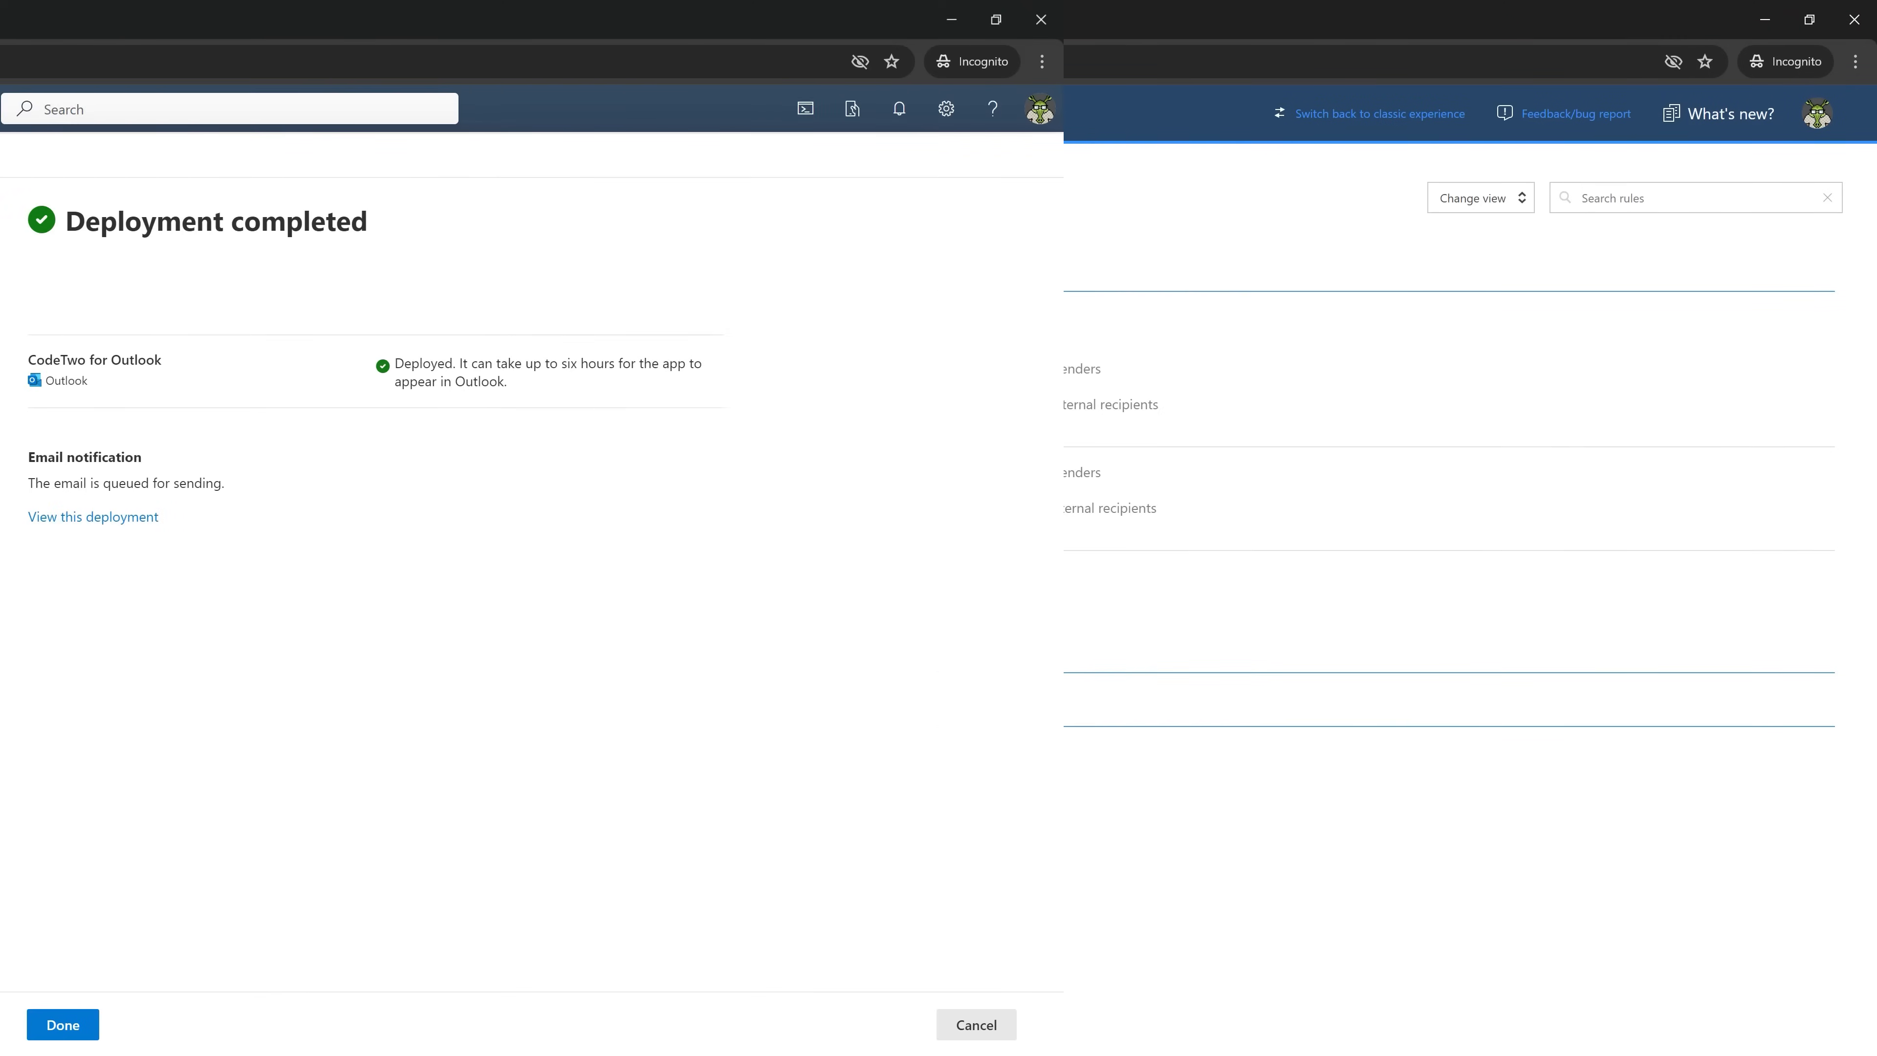
# - Close the deployment summary and show the Create Rule type options on the Signatures page
pyautogui.click(62, 1023)
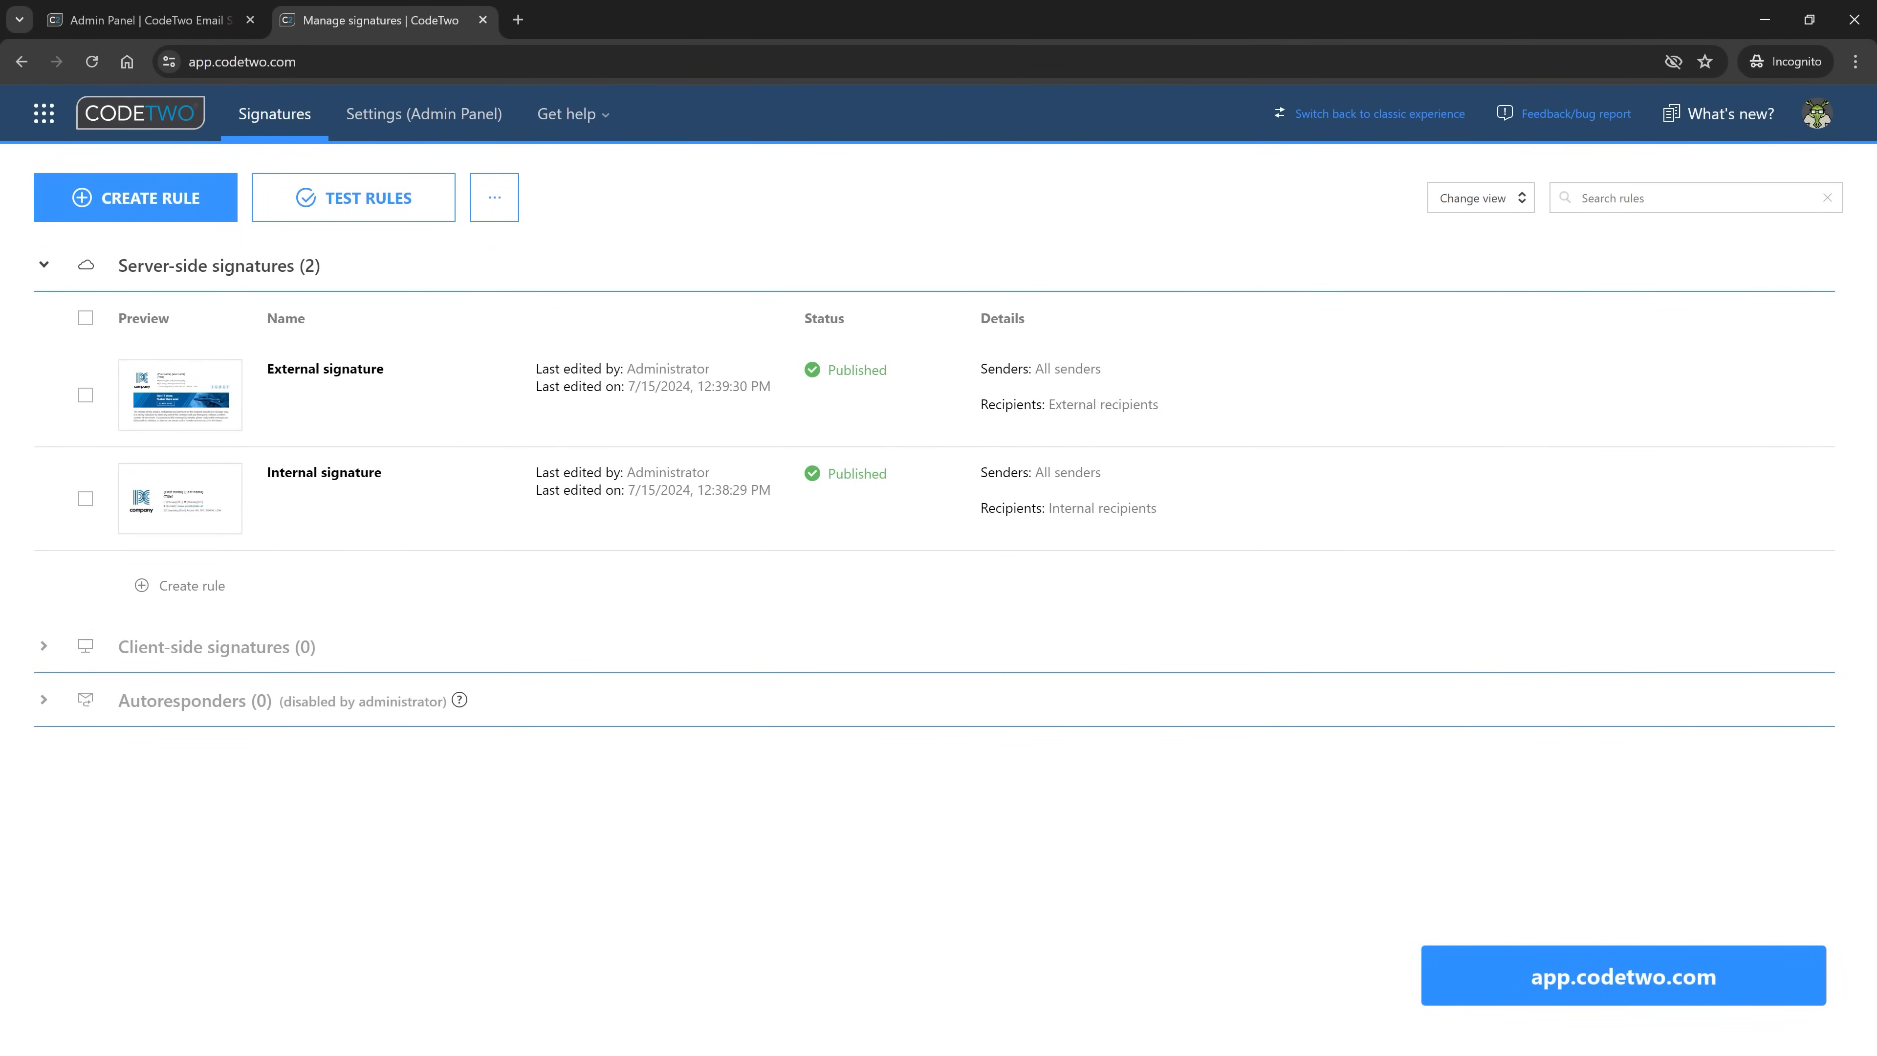
pyautogui.moveTo(526, 598)
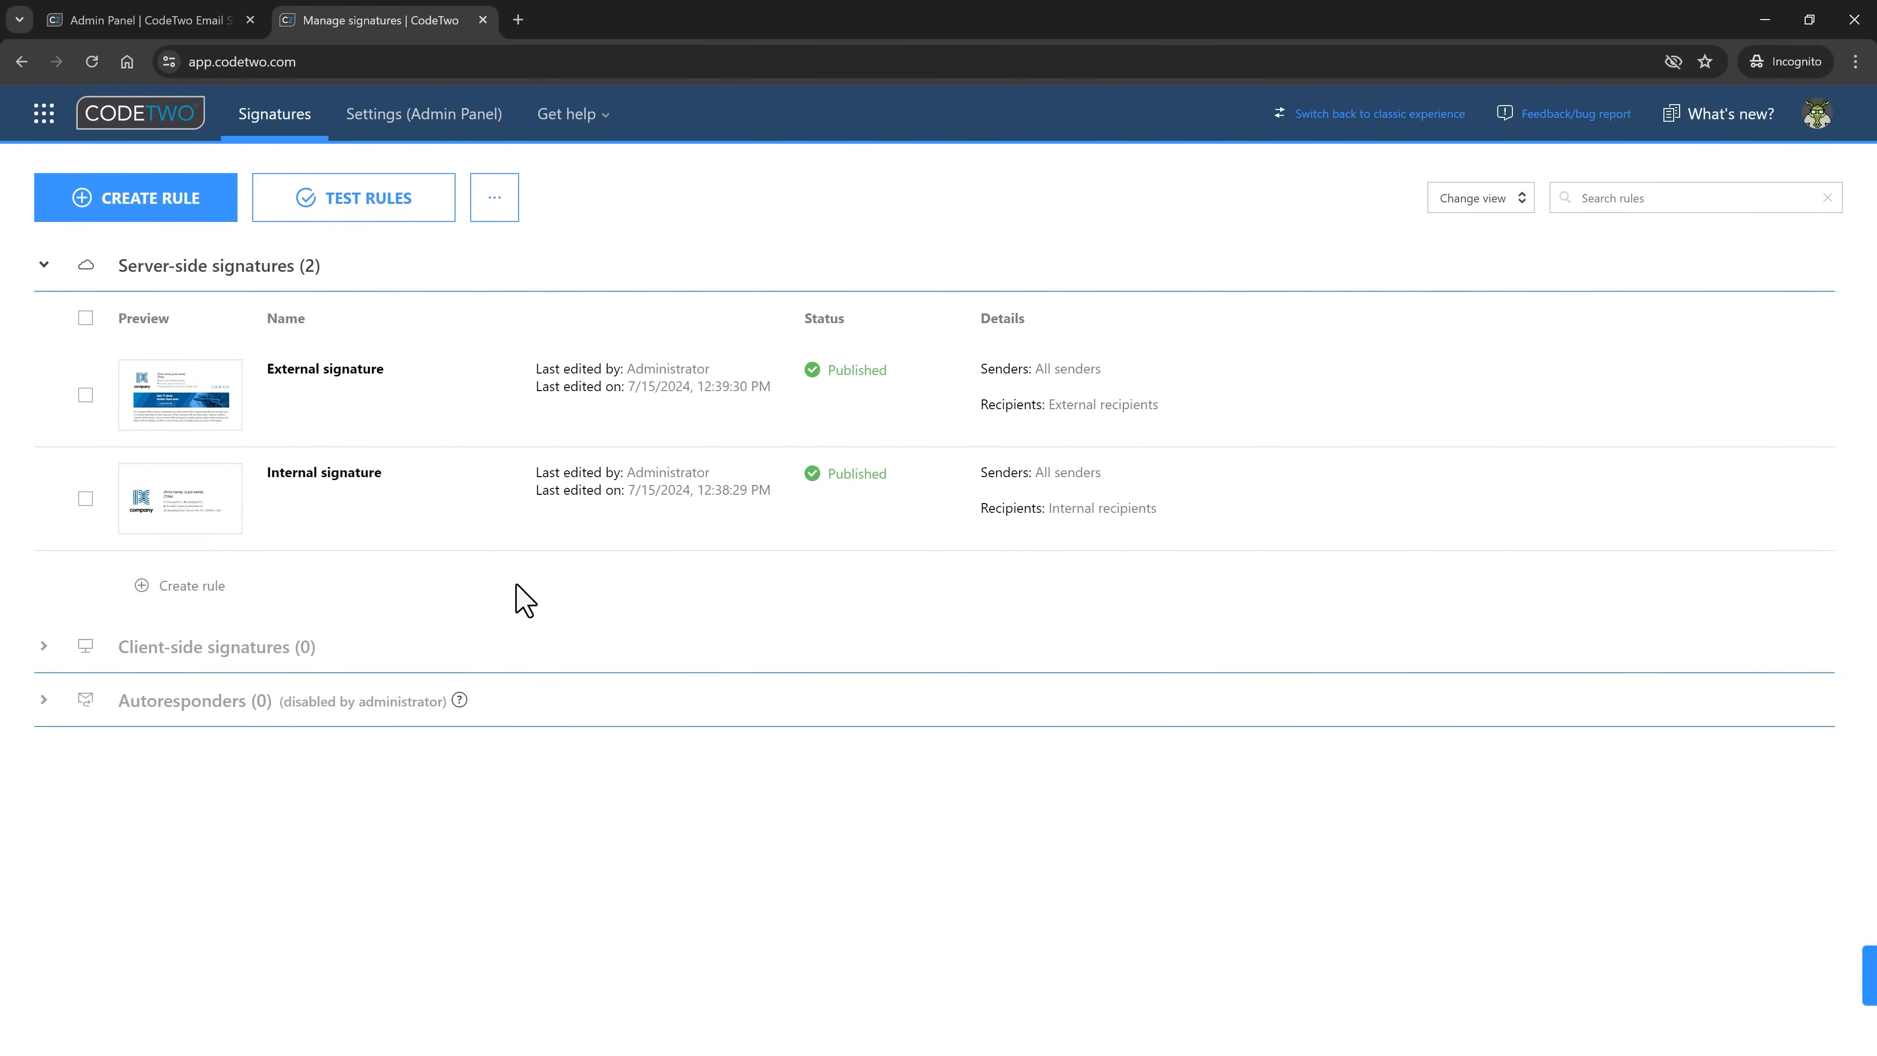
pyautogui.click(85, 395)
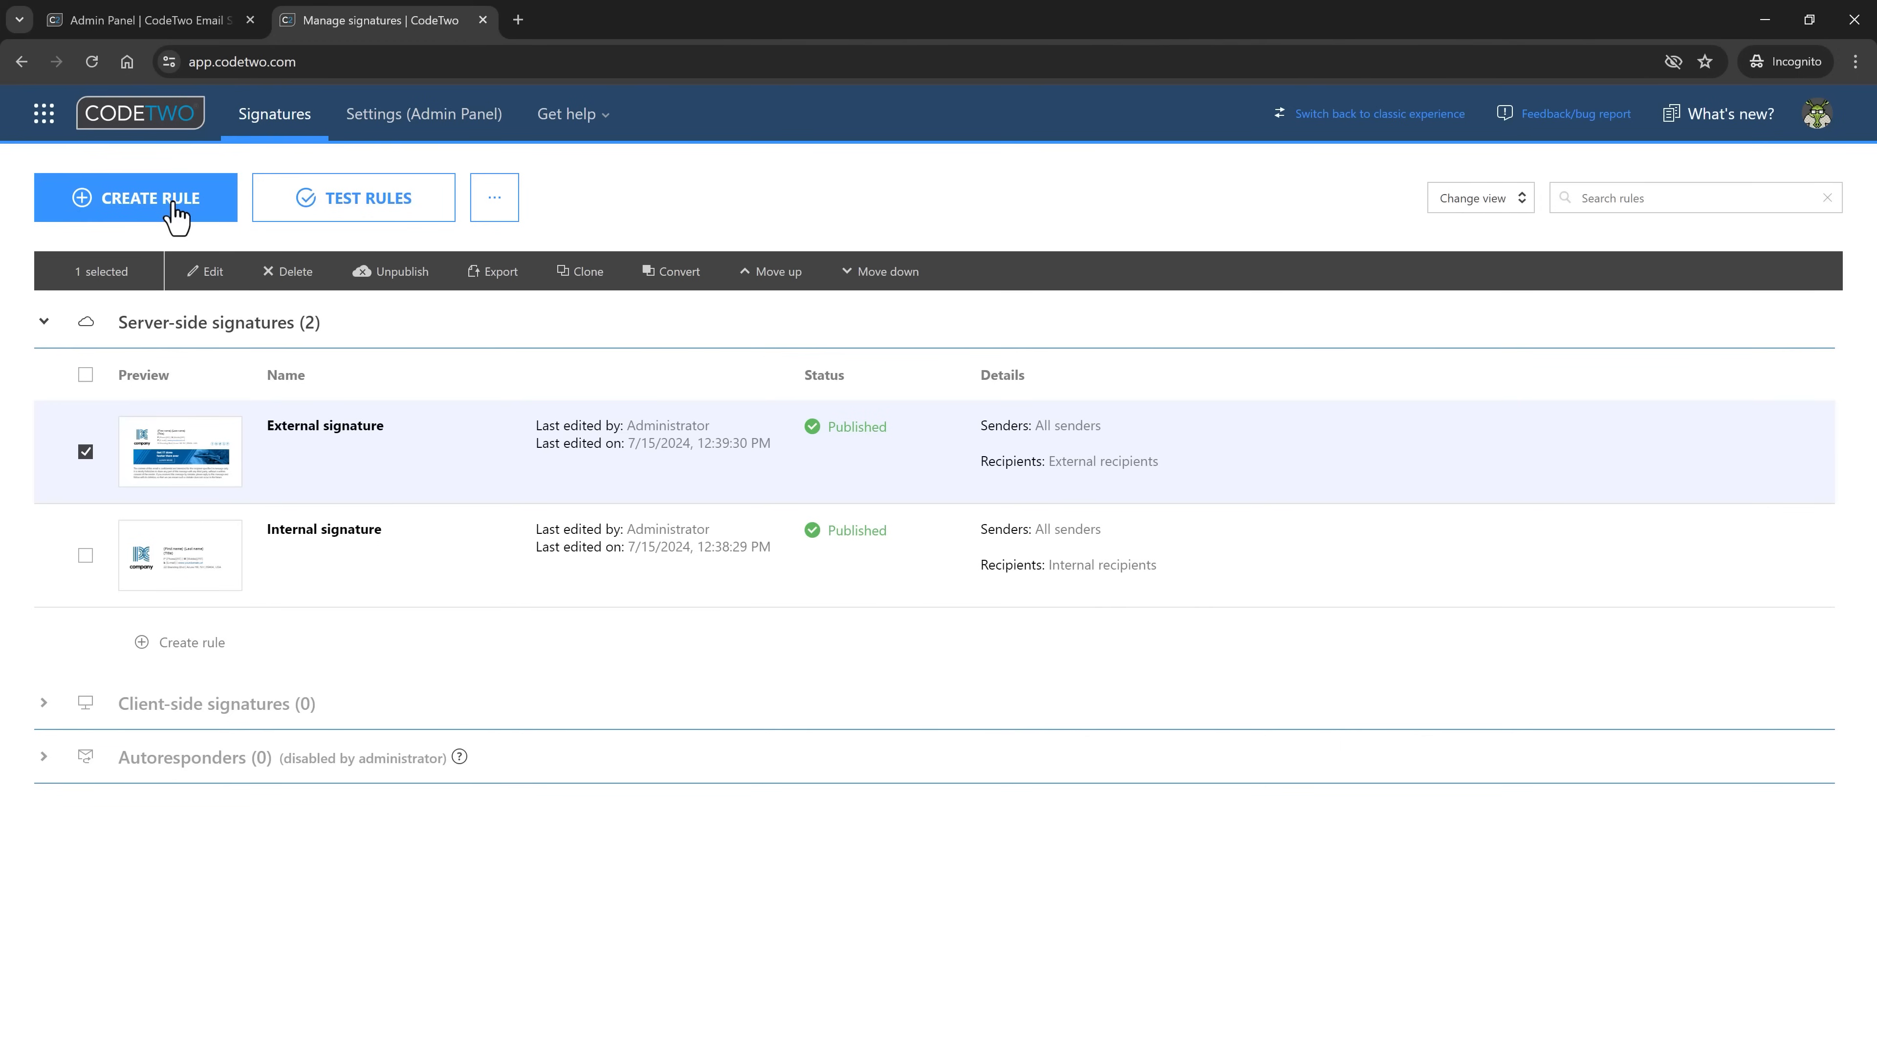
pyautogui.click(134, 197)
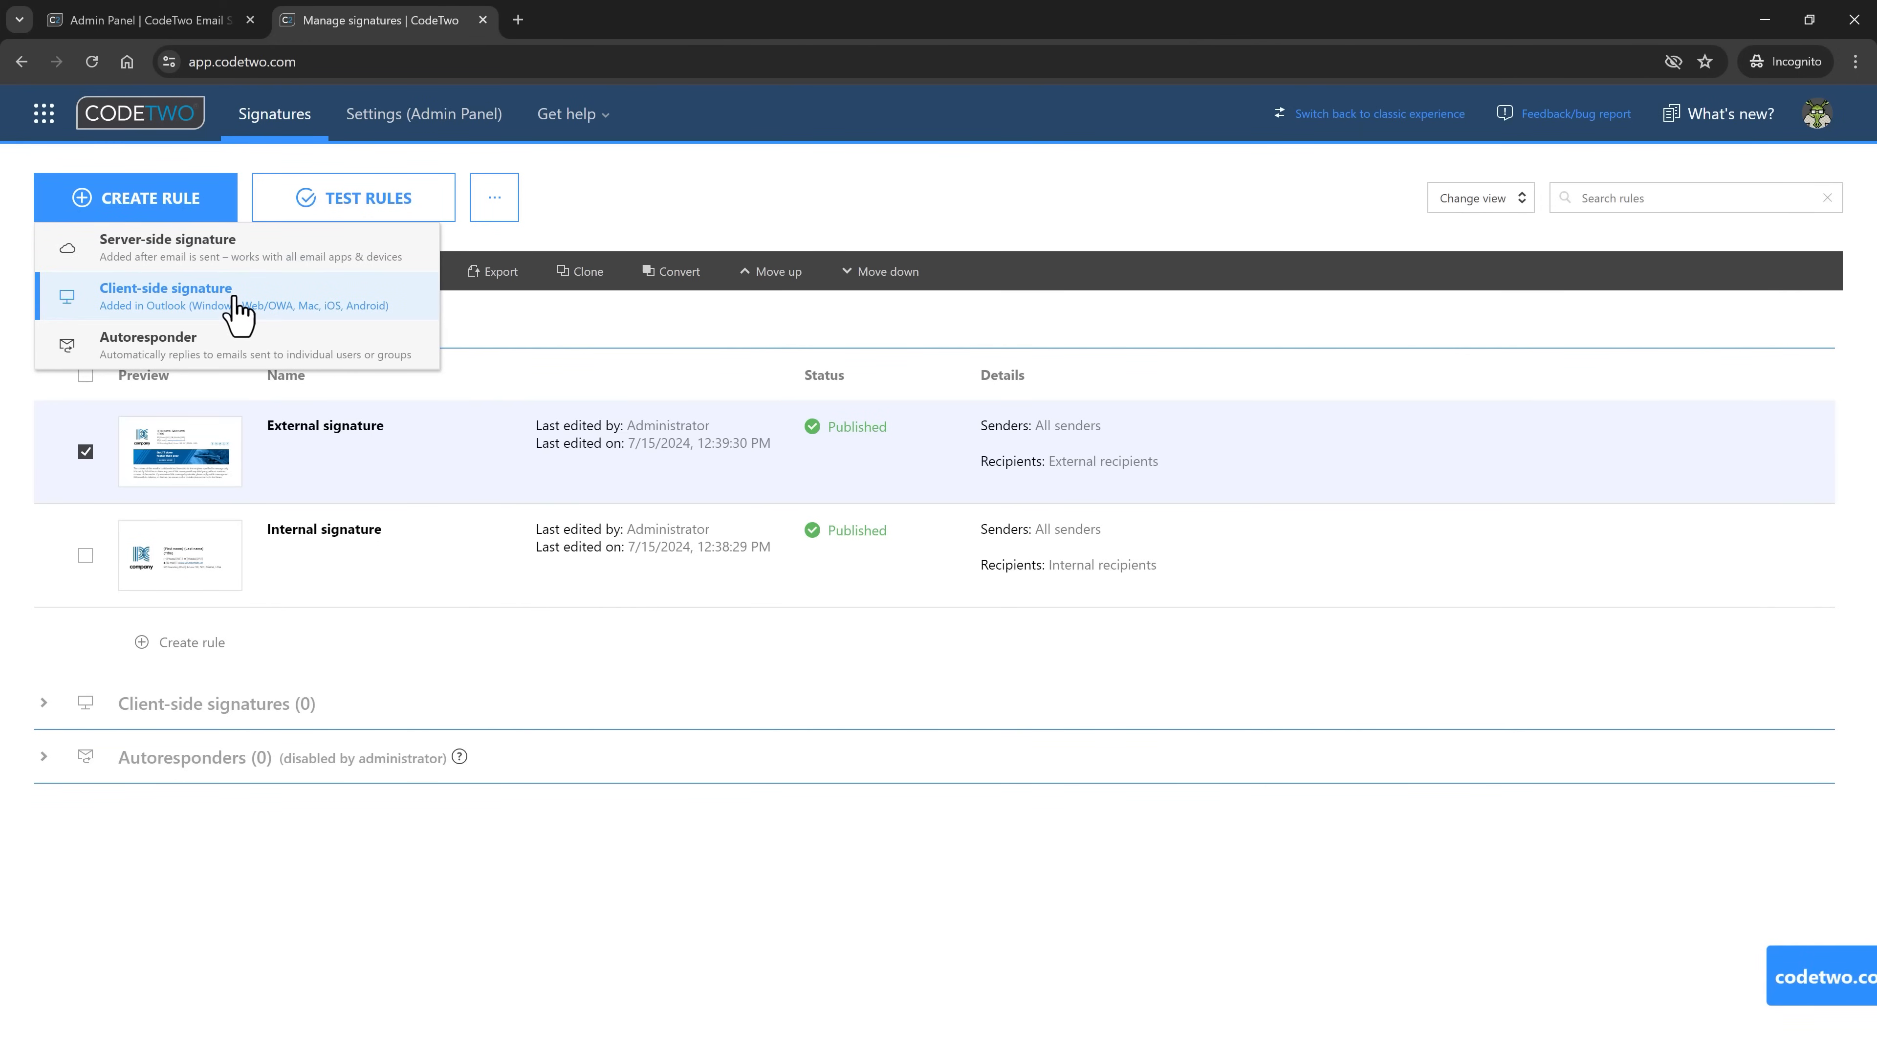